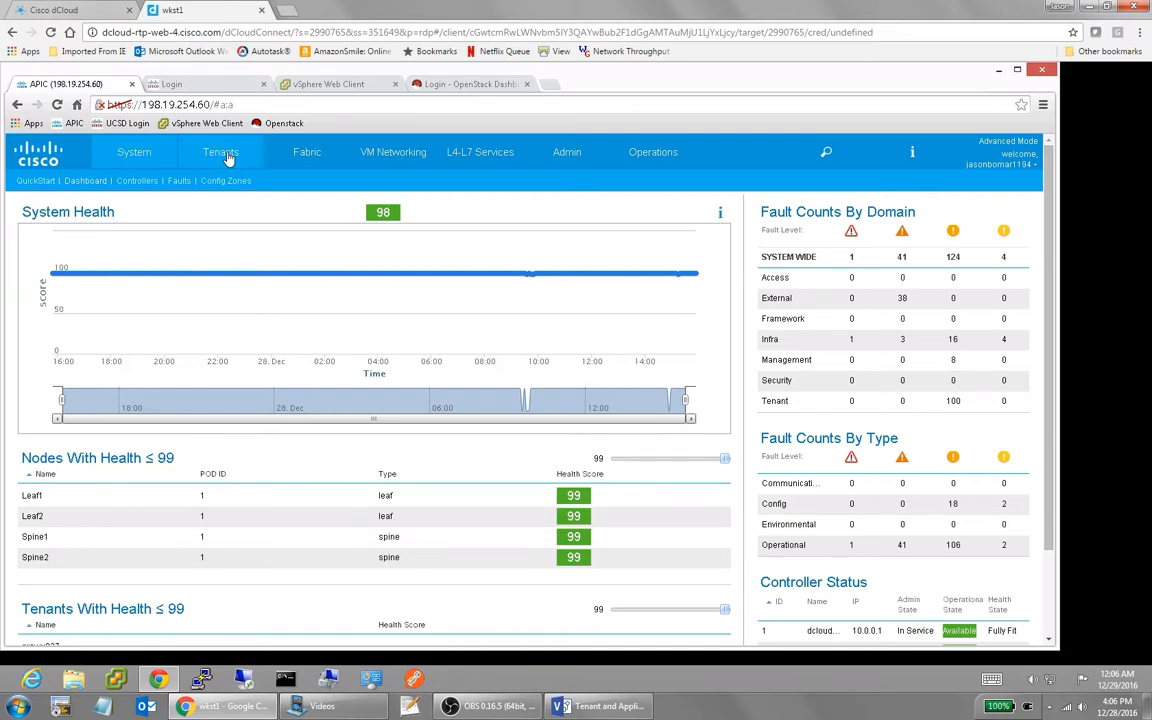
Open the Tenants section to reach the jasonbomar1194 tenant's Quick Start page.
left_click(221, 152)
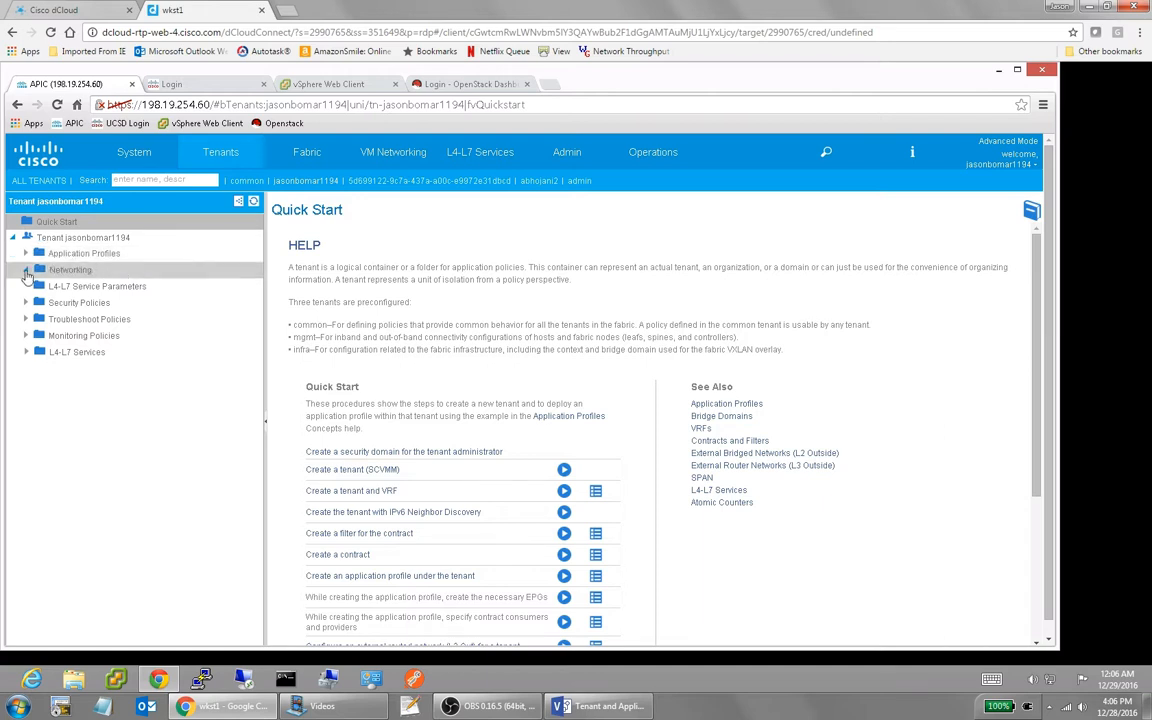
Expand Networking and Application Profiles to list Demo_net and Infra_net, briefly checking Security Policies.
left_click(27, 270)
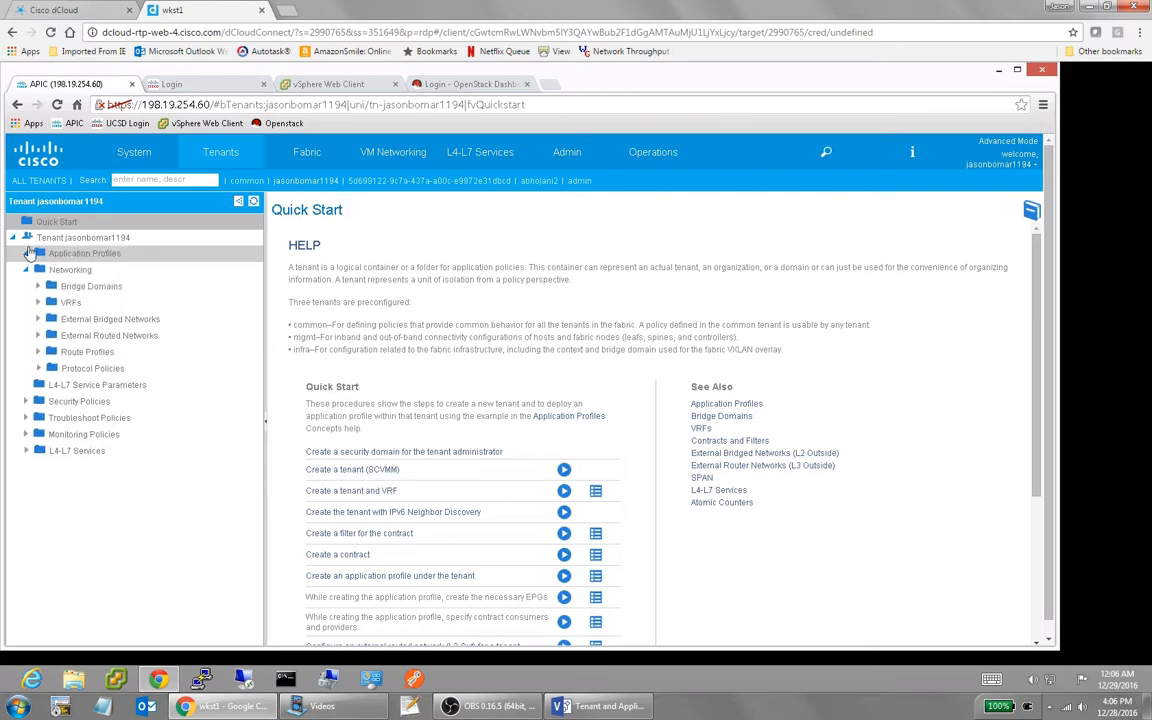
left_click(26, 253)
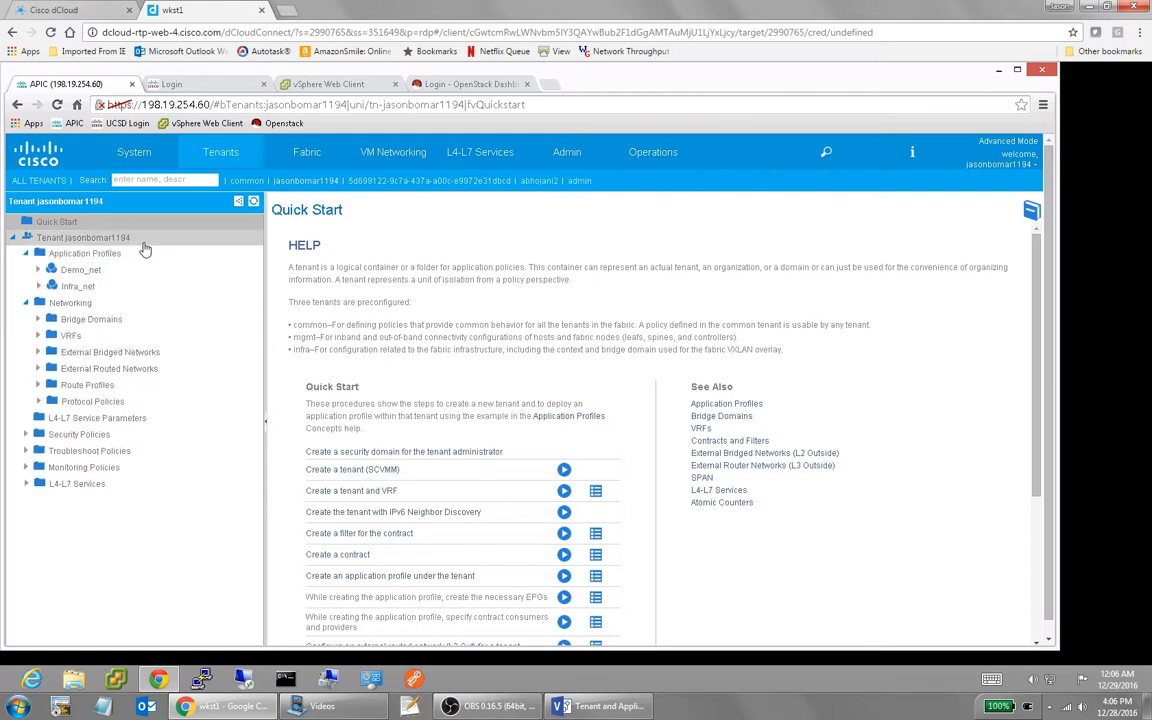
left_click(84, 253)
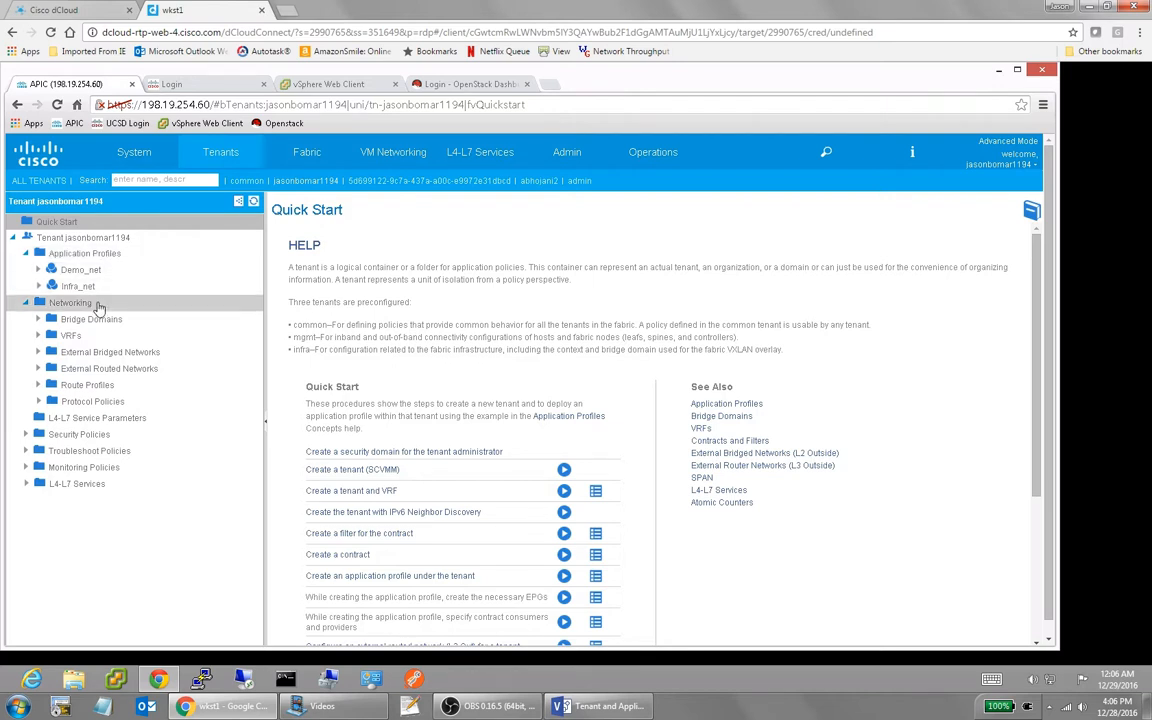
mouse_move(109, 368)
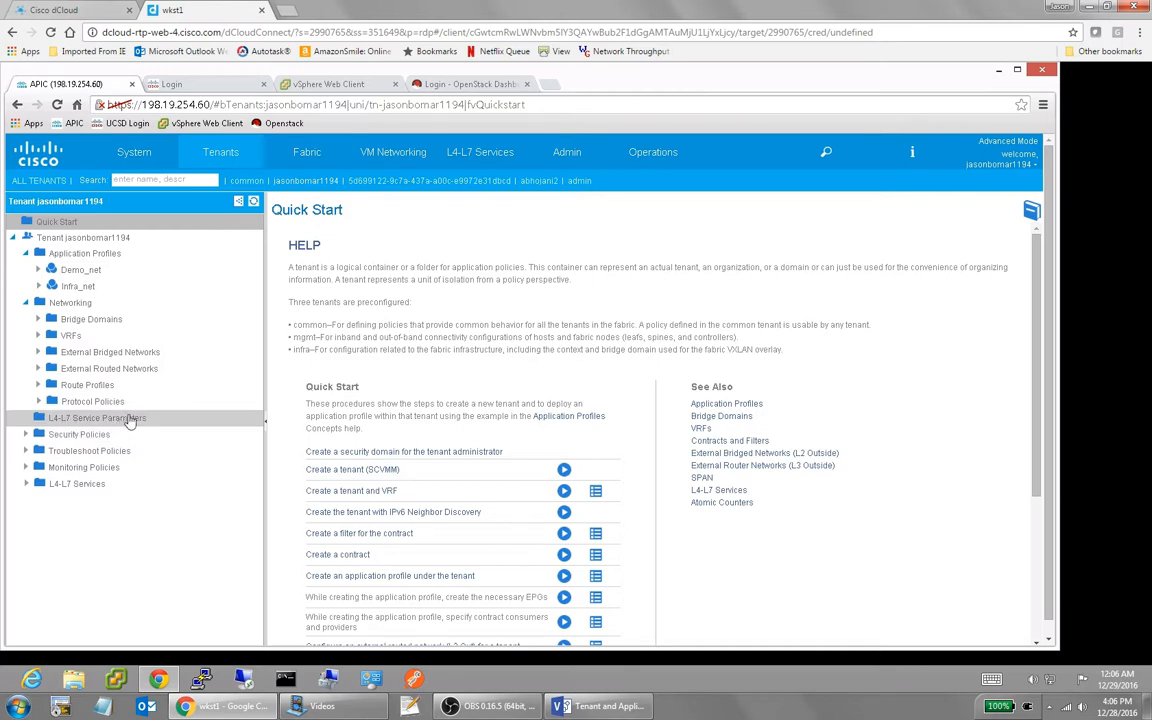
mouse_move(90, 434)
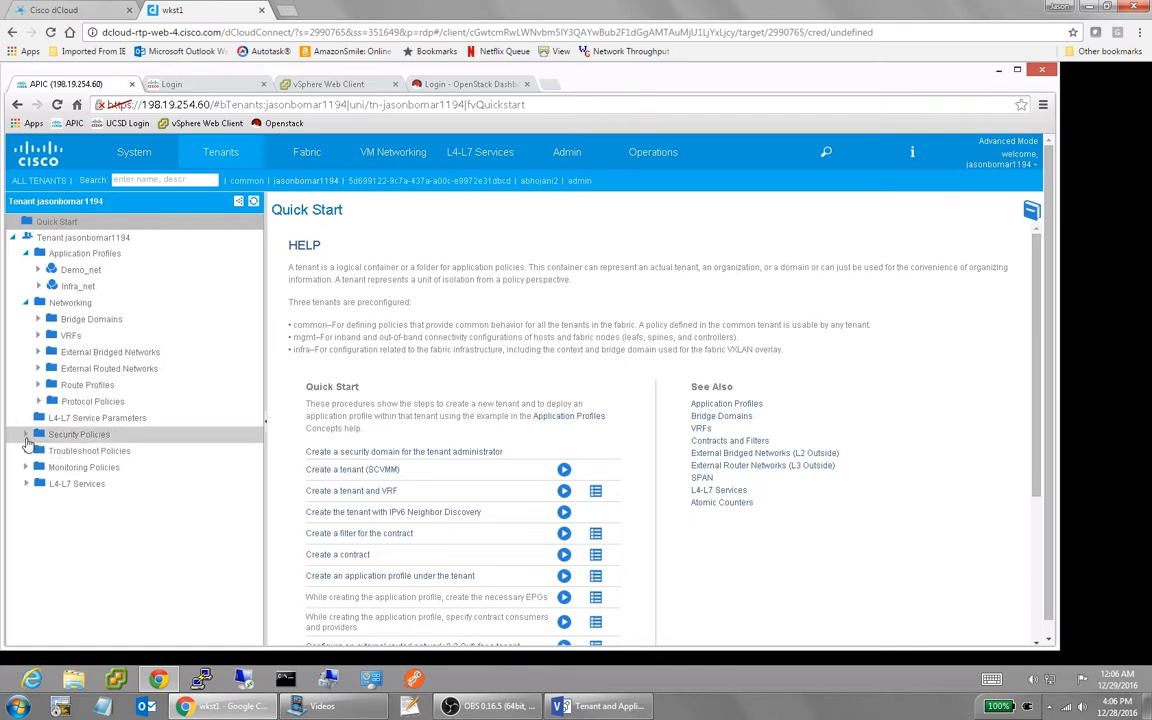
left_click(27, 434)
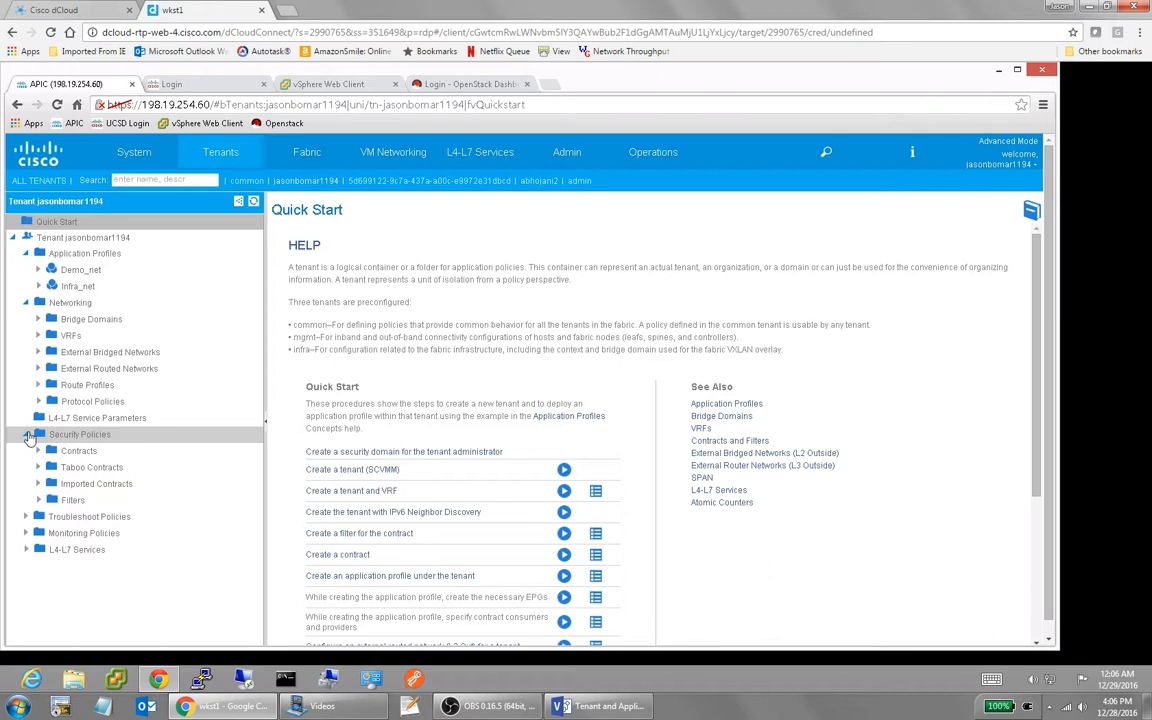
left_click(38, 434)
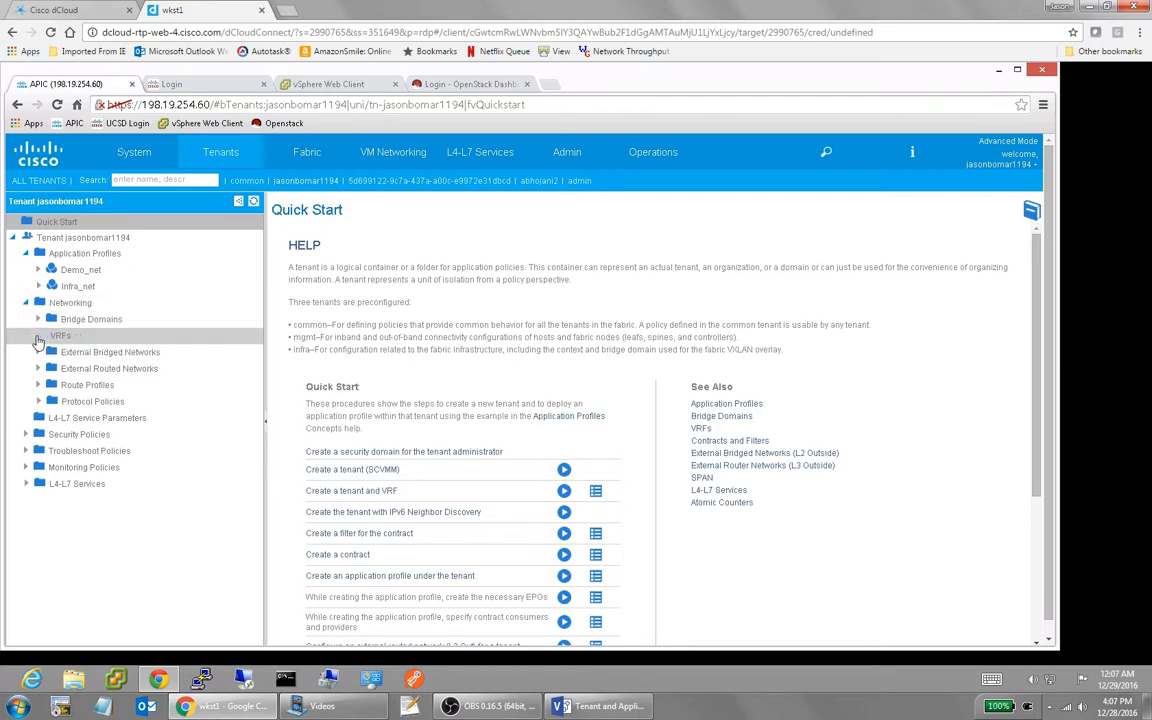
List VRF Context_1 and open the Networks topology linking it to BridgeDomain_1.
left_click(51, 335)
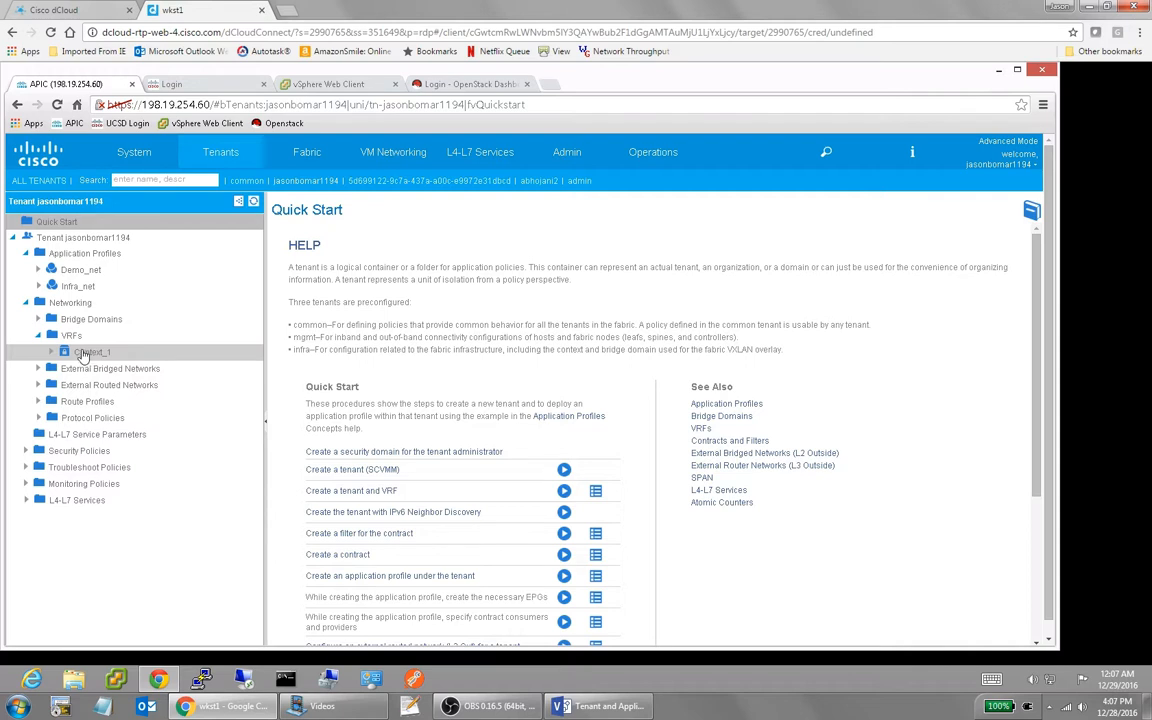
left_click(93, 352)
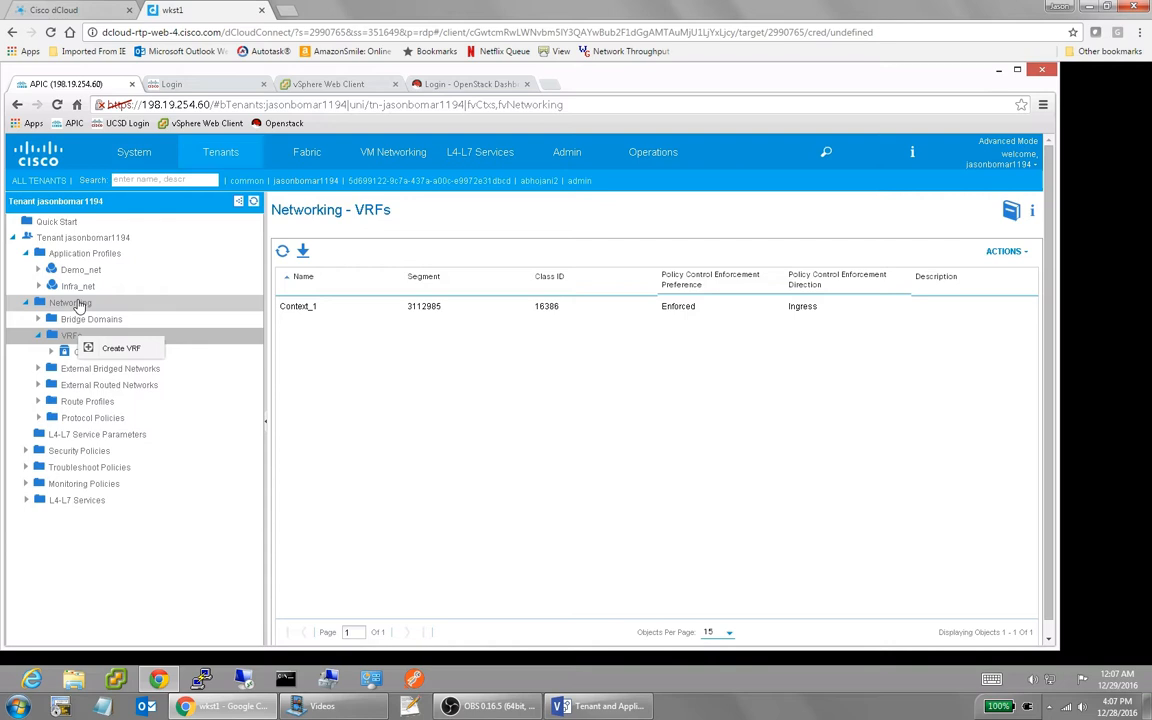
left_click(70, 302)
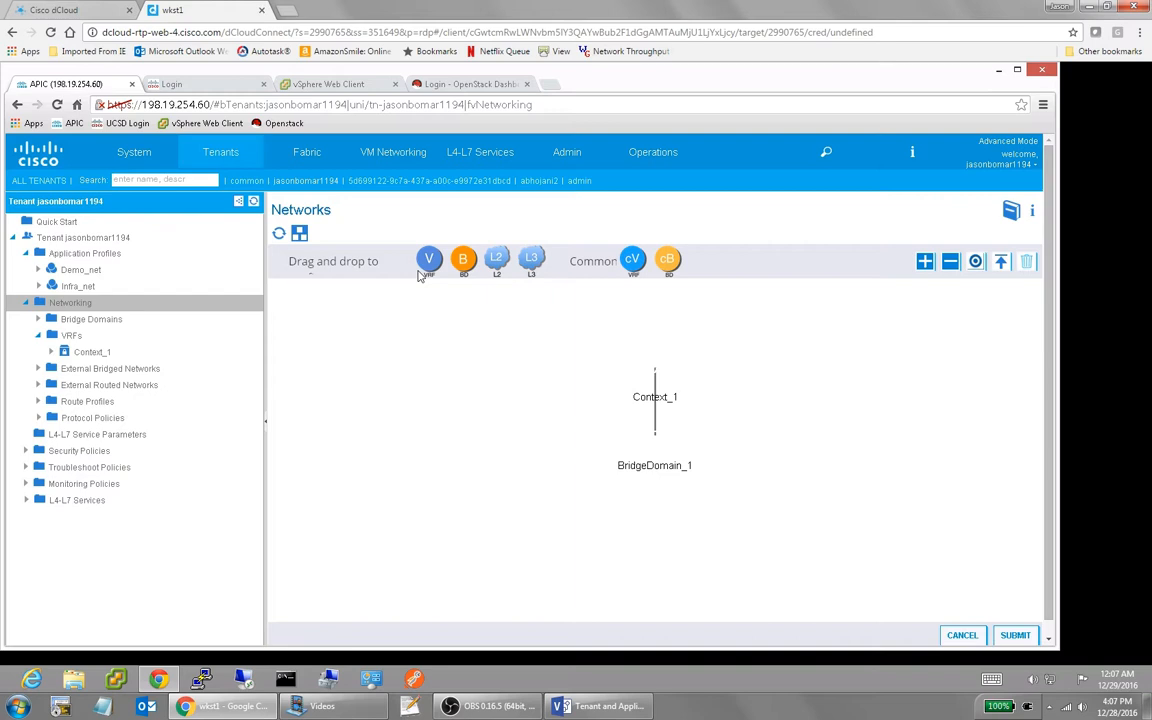
left_click_drag(429, 258, 464, 295)
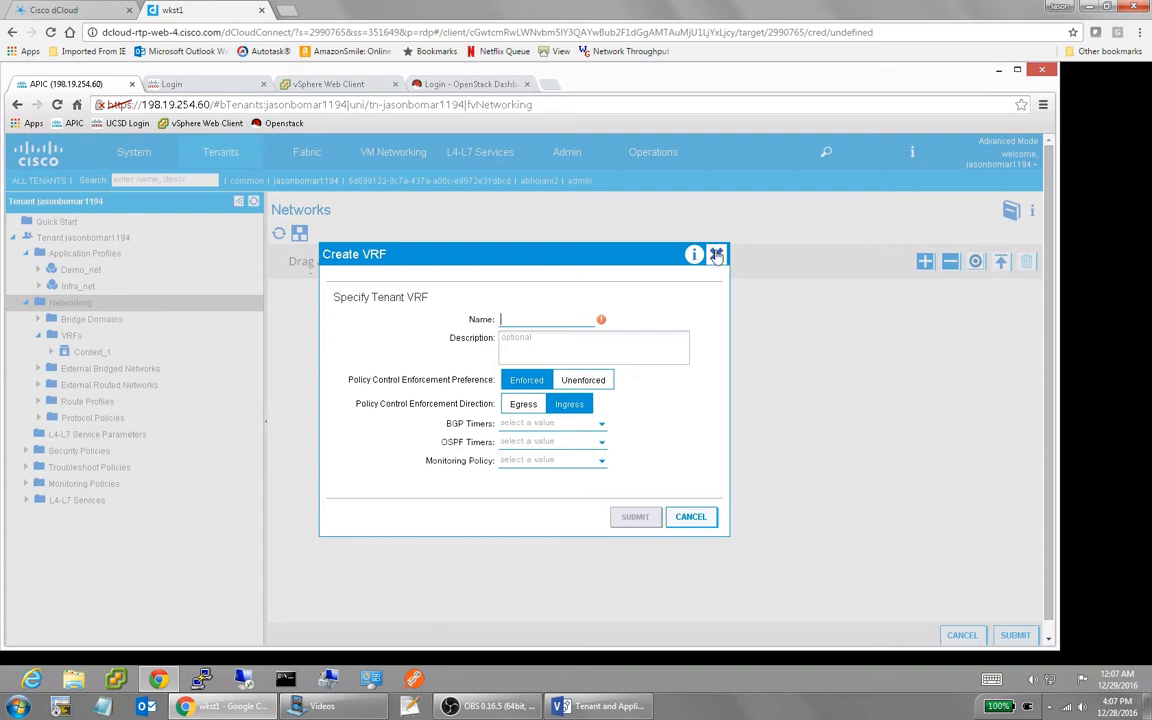
left_click(716, 254)
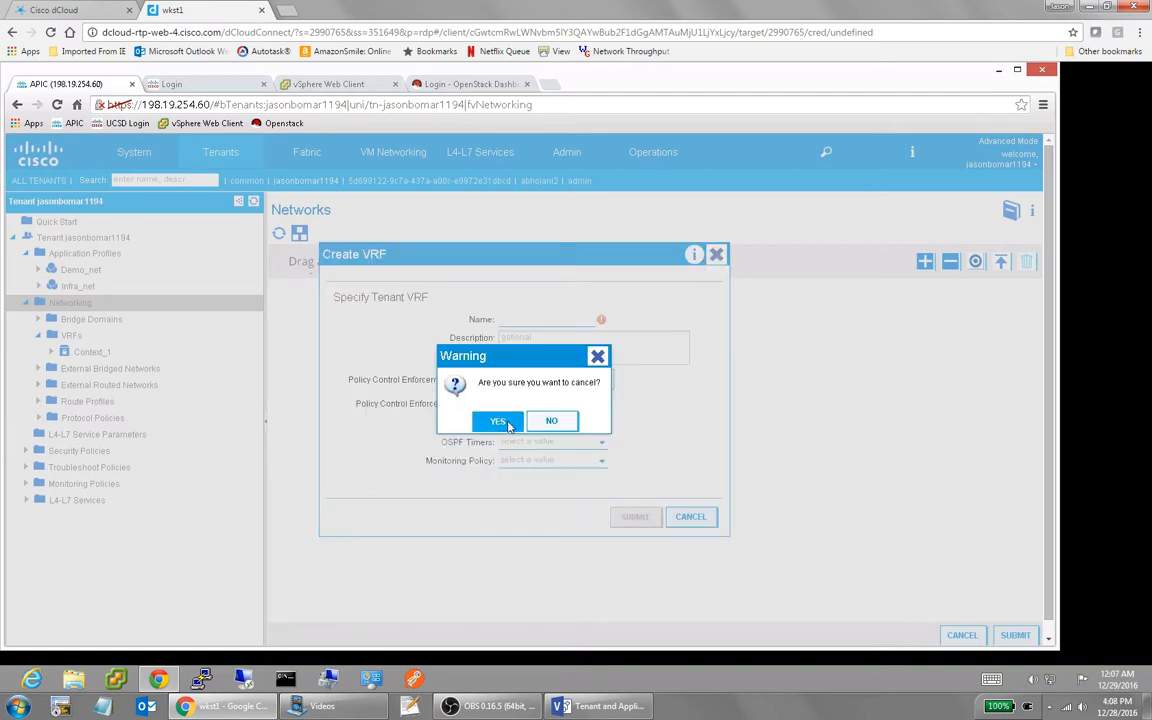
left_click(498, 420)
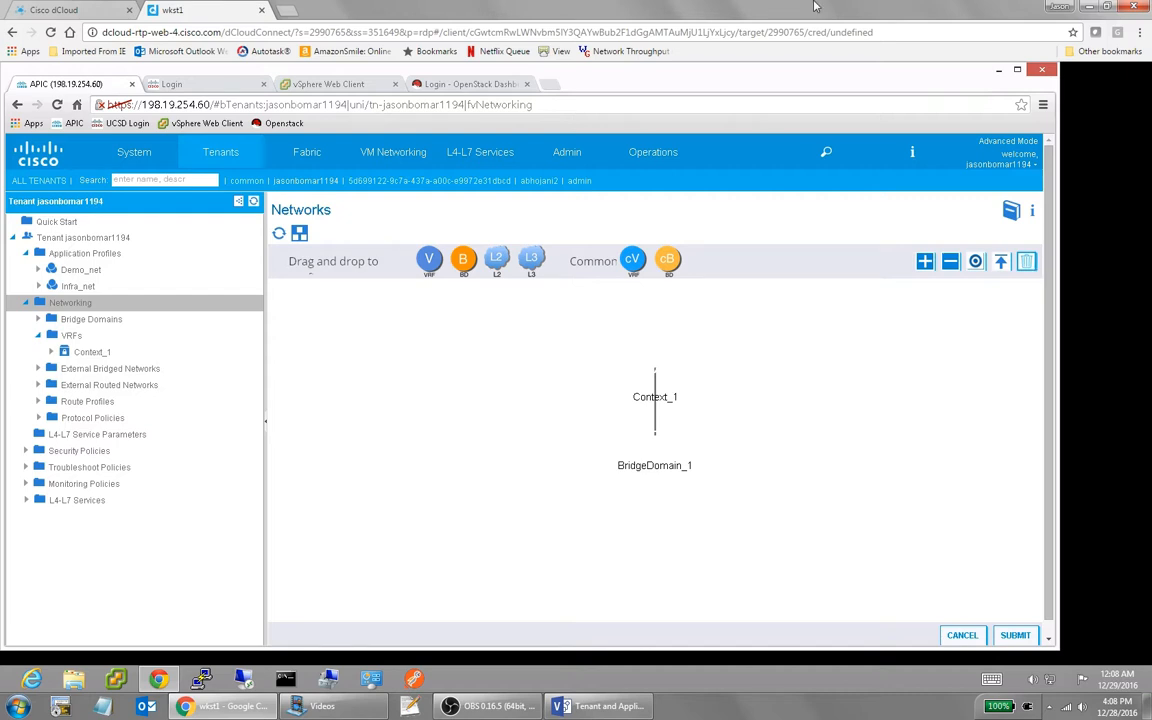
Expand Bridge Domains and open BridgeDomain_1's properties, tied to VRF Context_1.
left_click(72, 335)
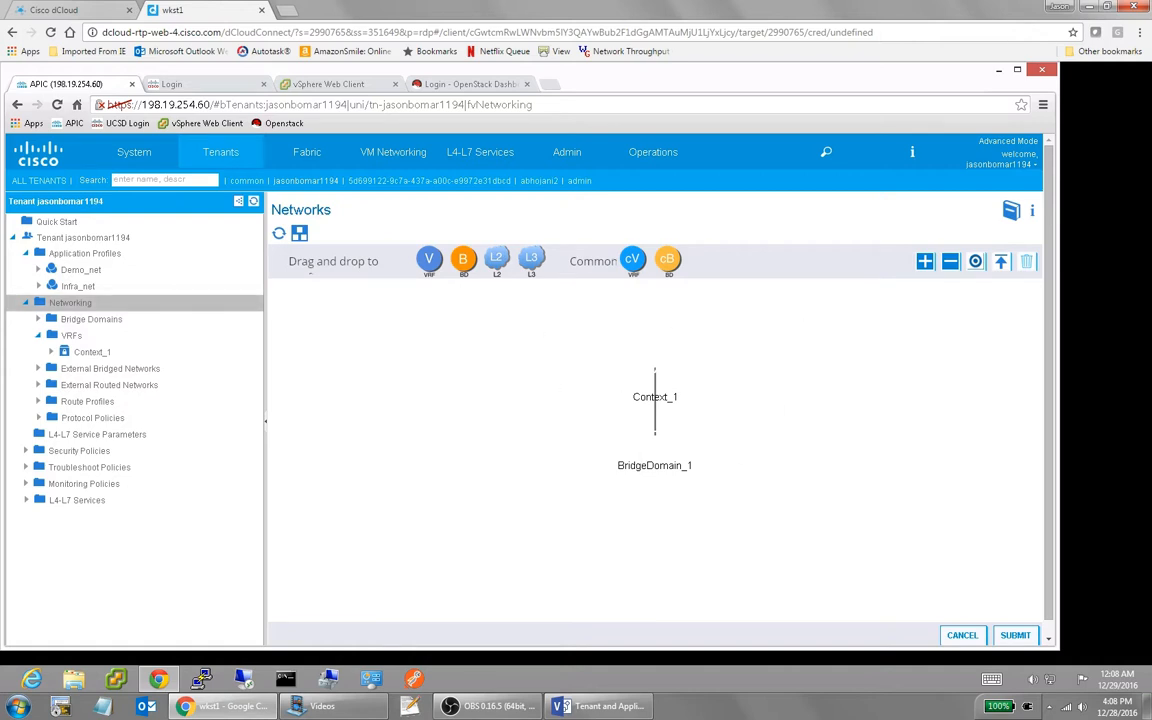
mouse_move(565, 388)
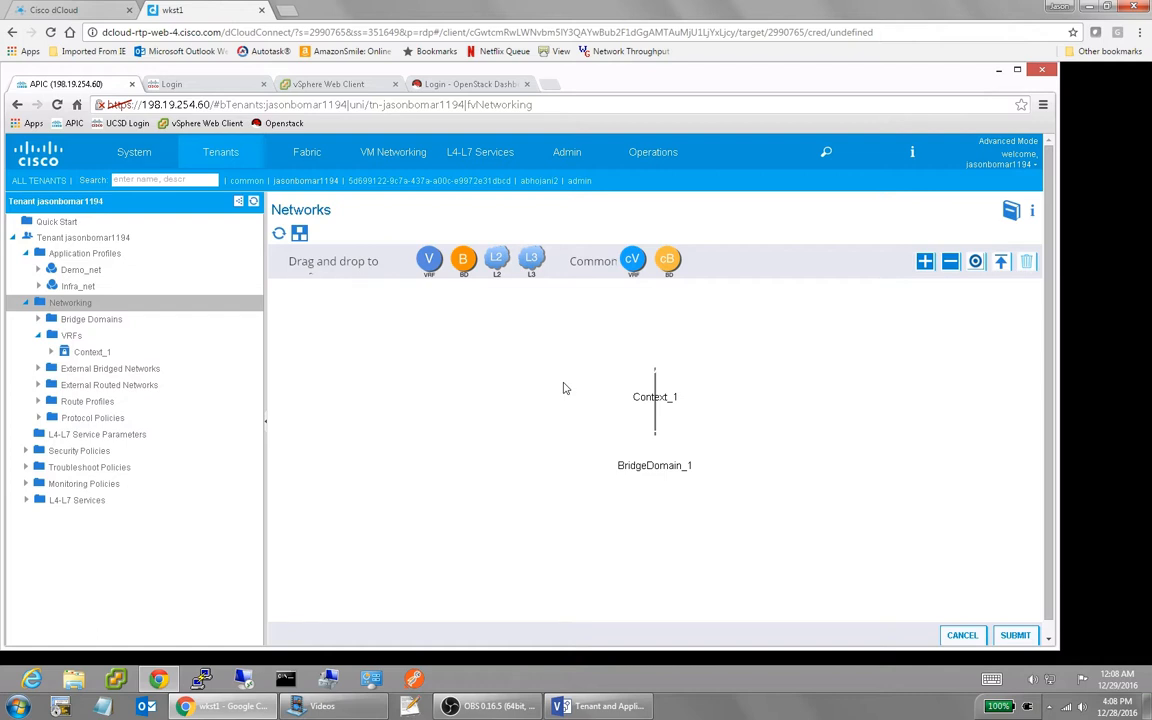
mouse_move(620, 446)
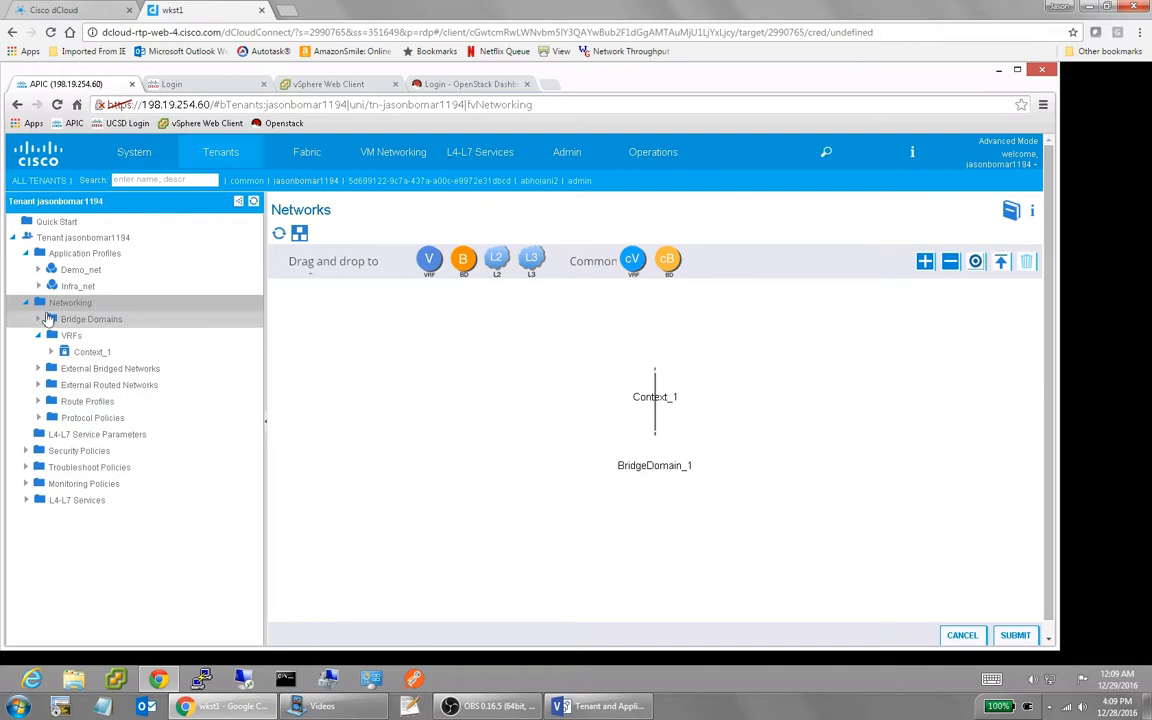
mouse_move(71, 335)
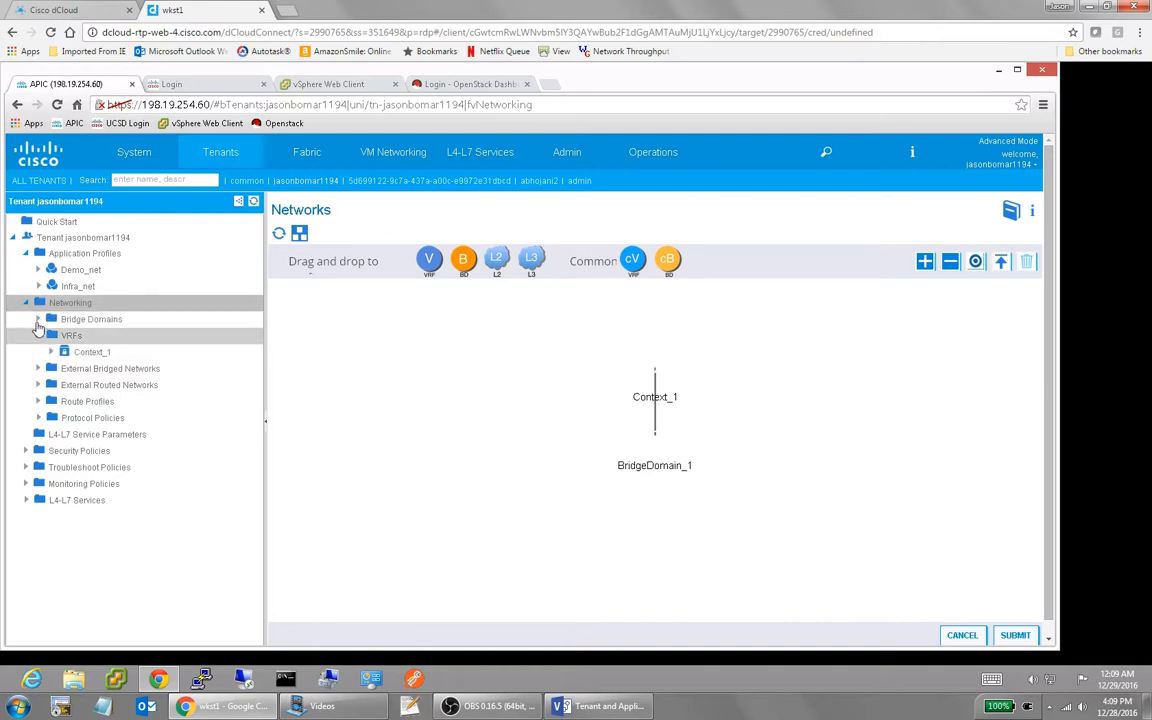
left_click(38, 319)
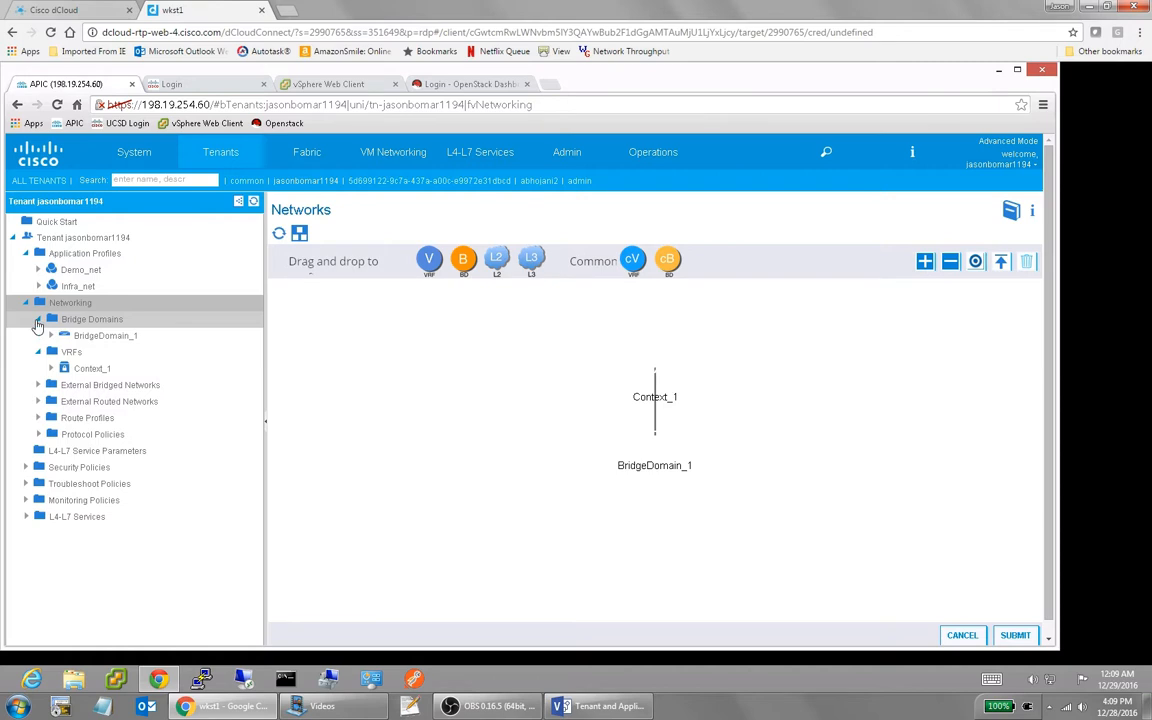
left_click(52, 335)
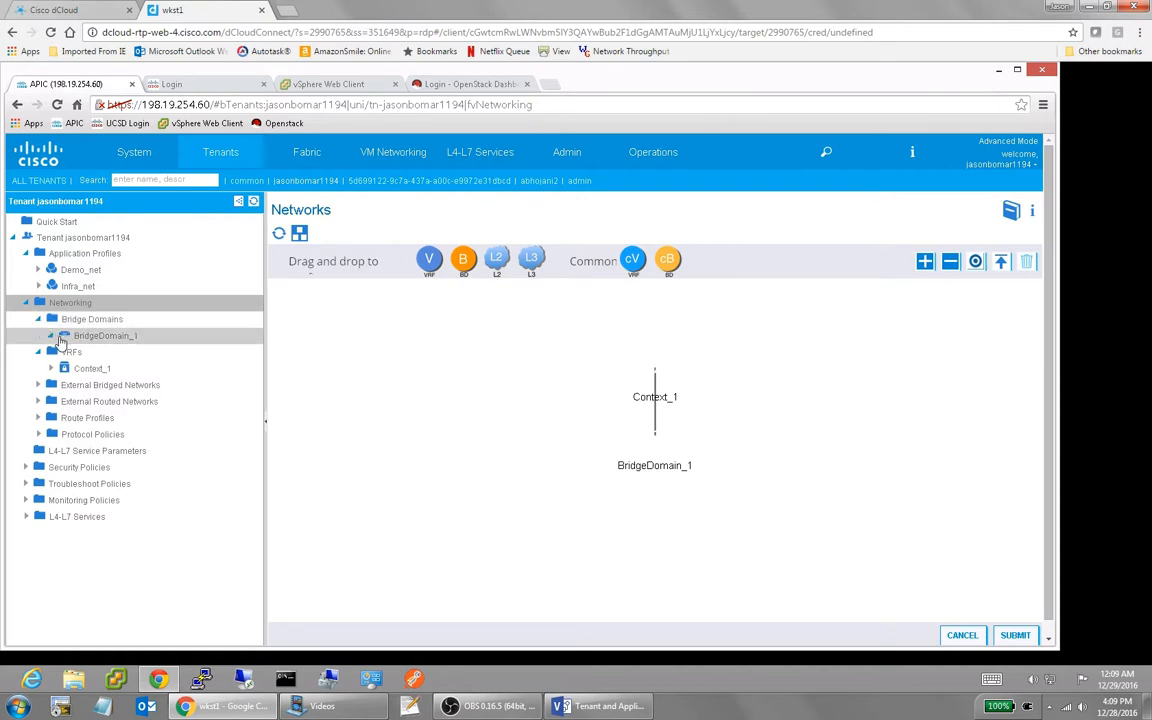
mouse_move(84, 340)
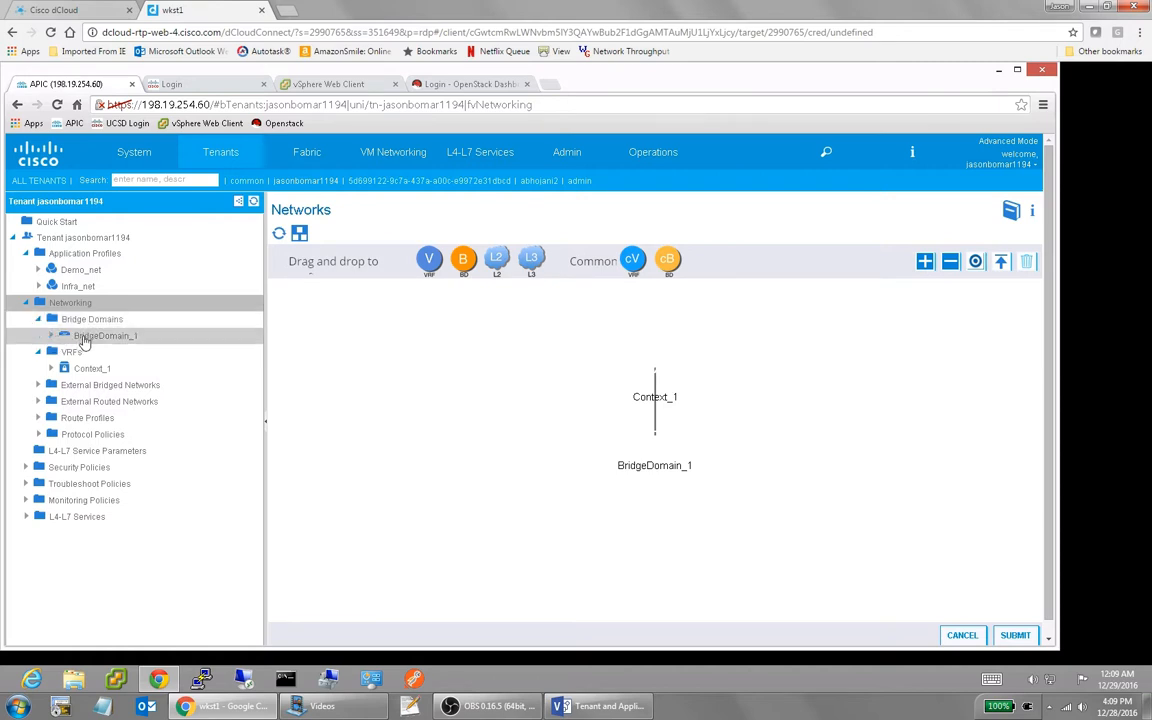
left_click(105, 335)
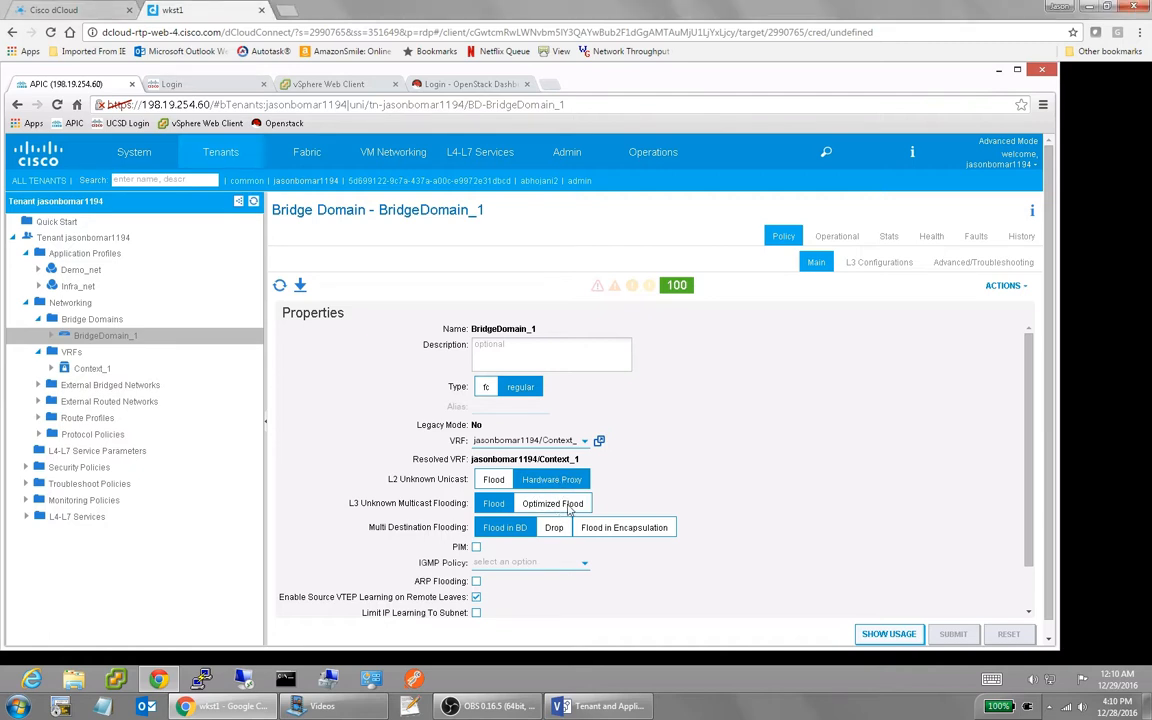
View BridgeDomain_1's L3 settings: unicast routing enabled, subnet 198.18.1.1/24 private to VRF.
left_click(493, 503)
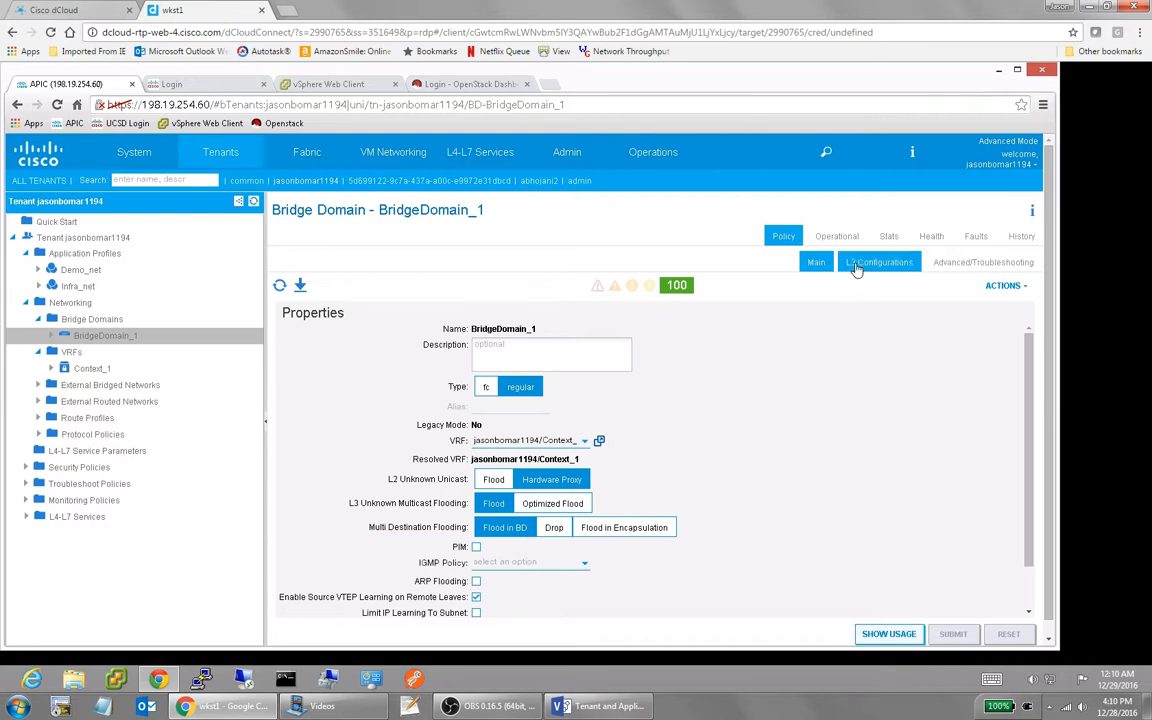
left_click(878, 261)
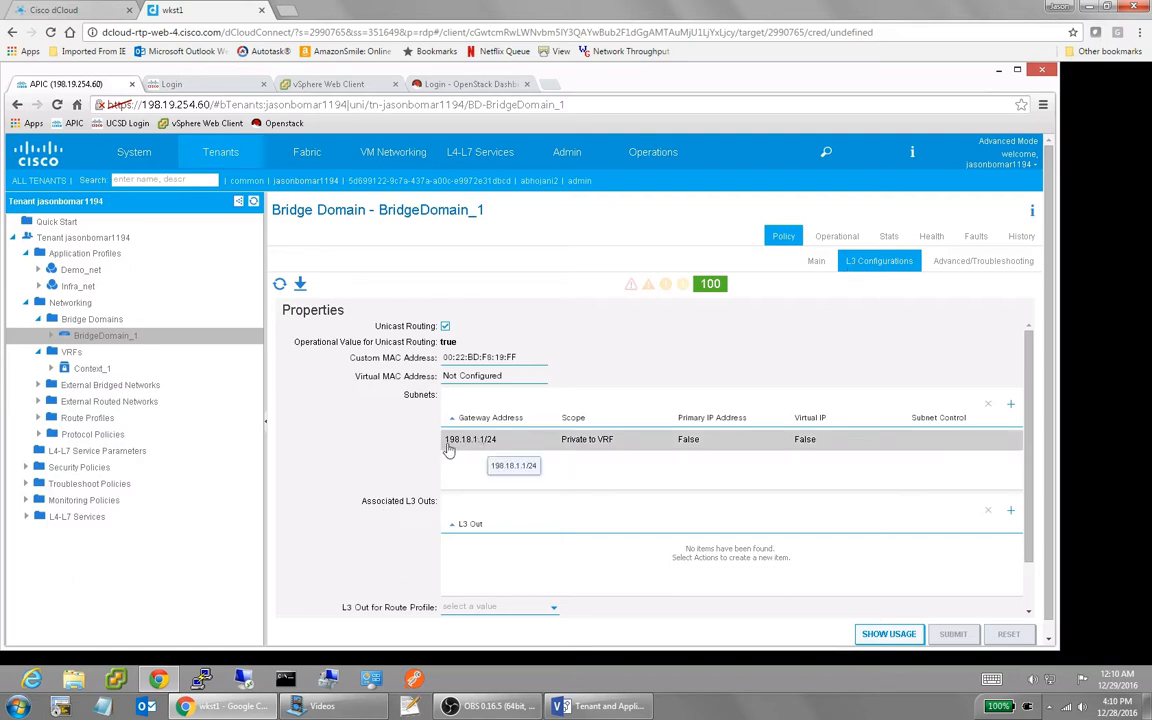
mouse_move(447, 449)
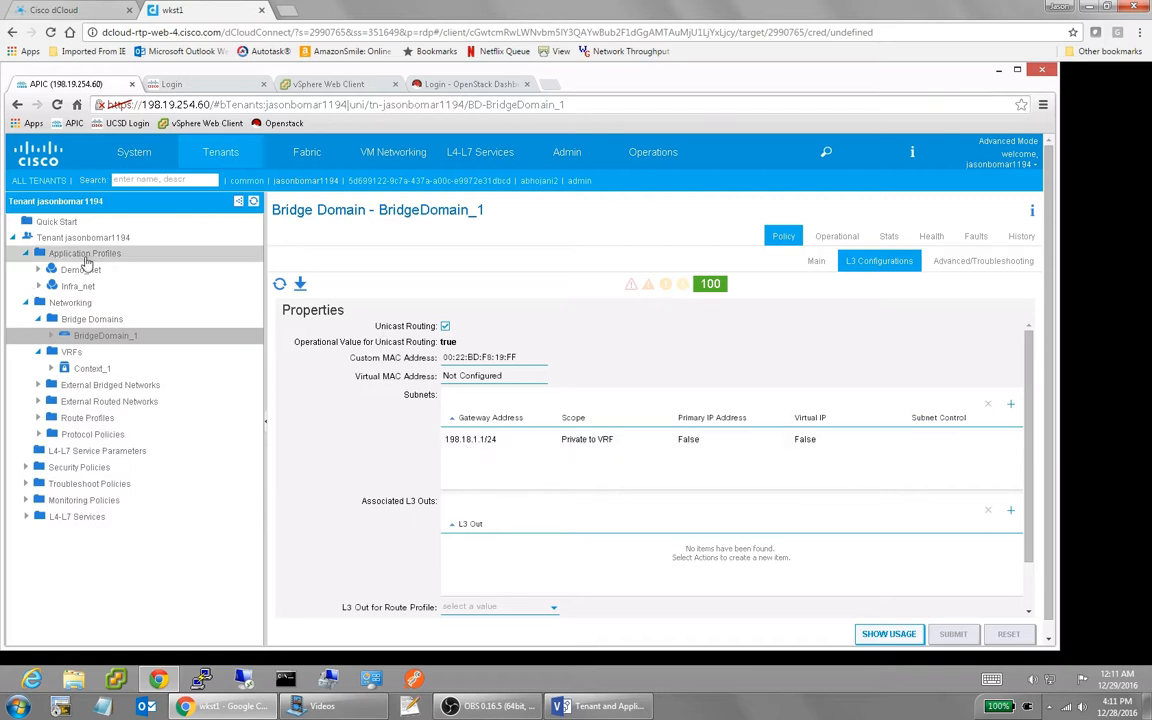
Show the Application Profiles topology with Demo_net and Infra_net each linked to an EPG.
left_click(84, 253)
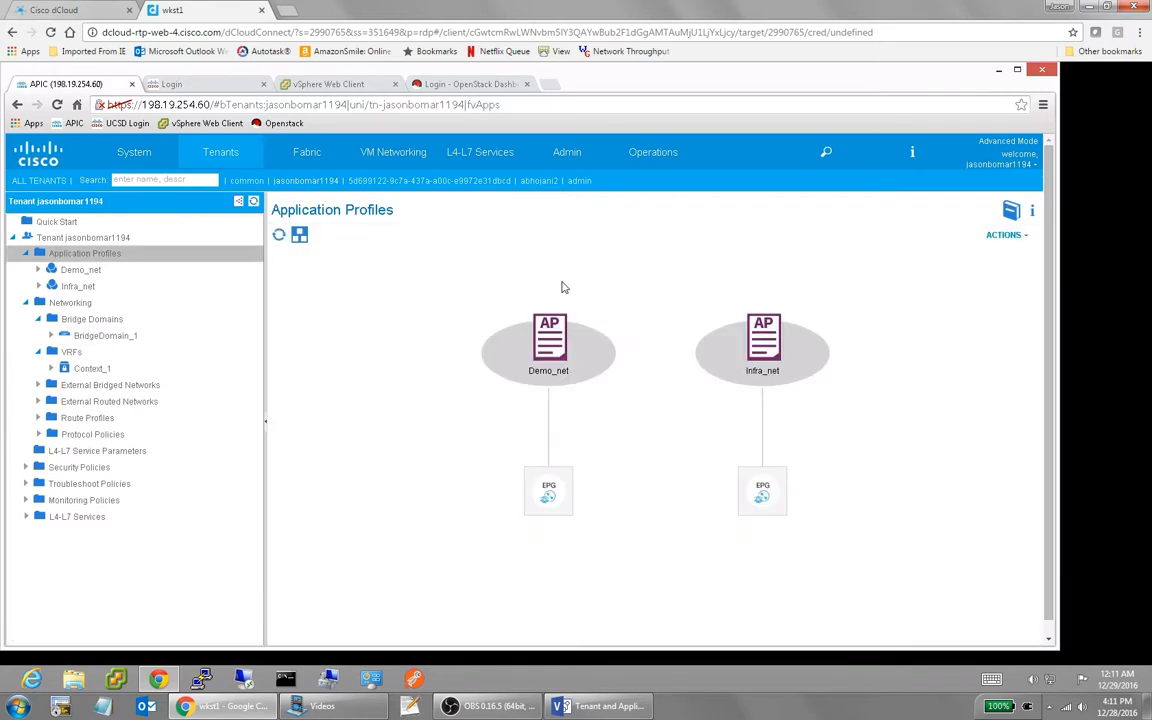
Open Demo_net's topology showing EPGs Users and DNS_DHCP joined by the dhcp_dns contract.
left_click(80, 269)
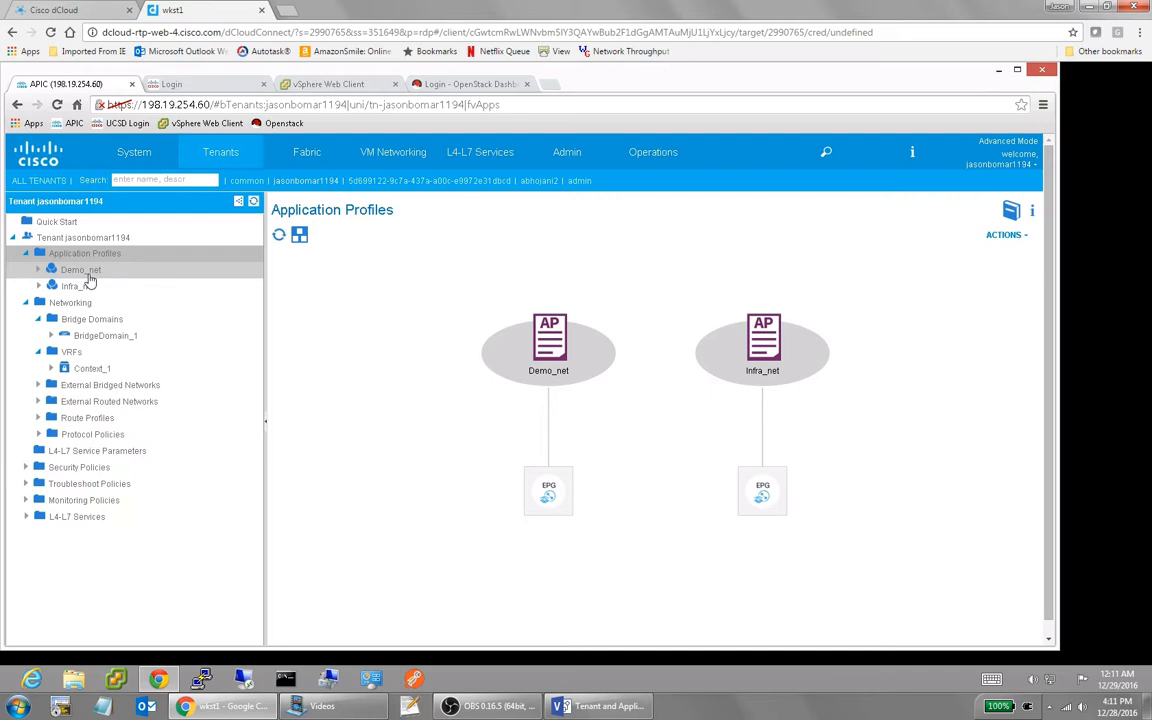
left_click(80, 270)
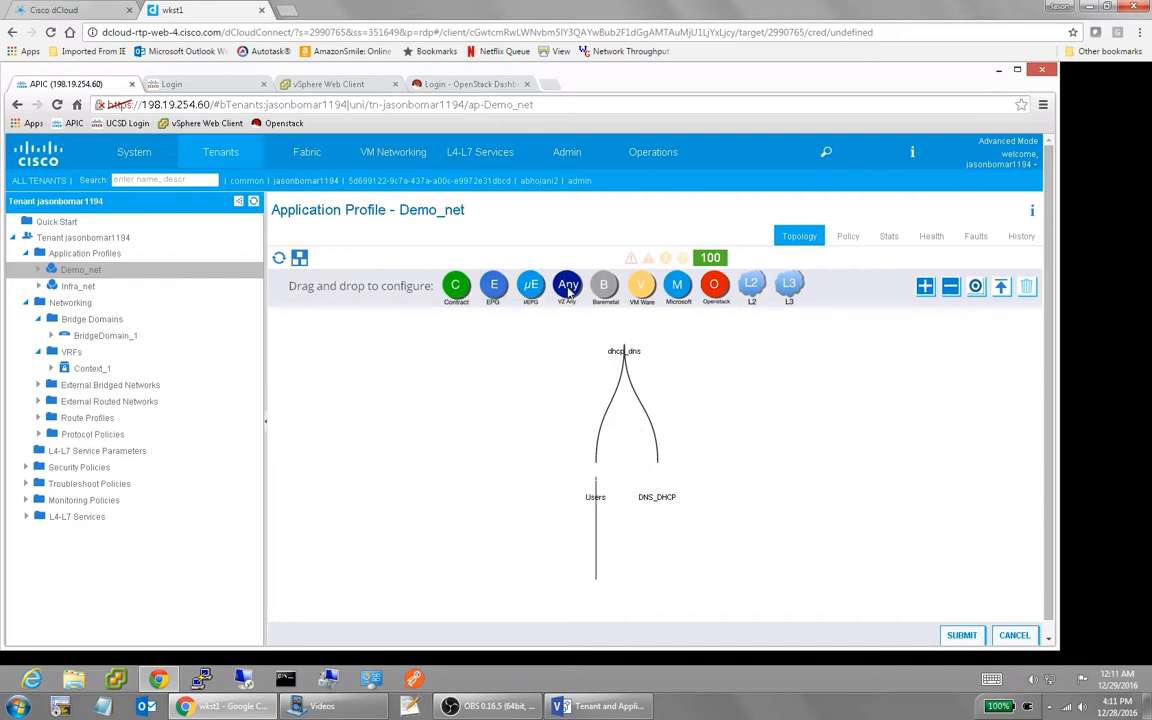
mouse_move(567, 288)
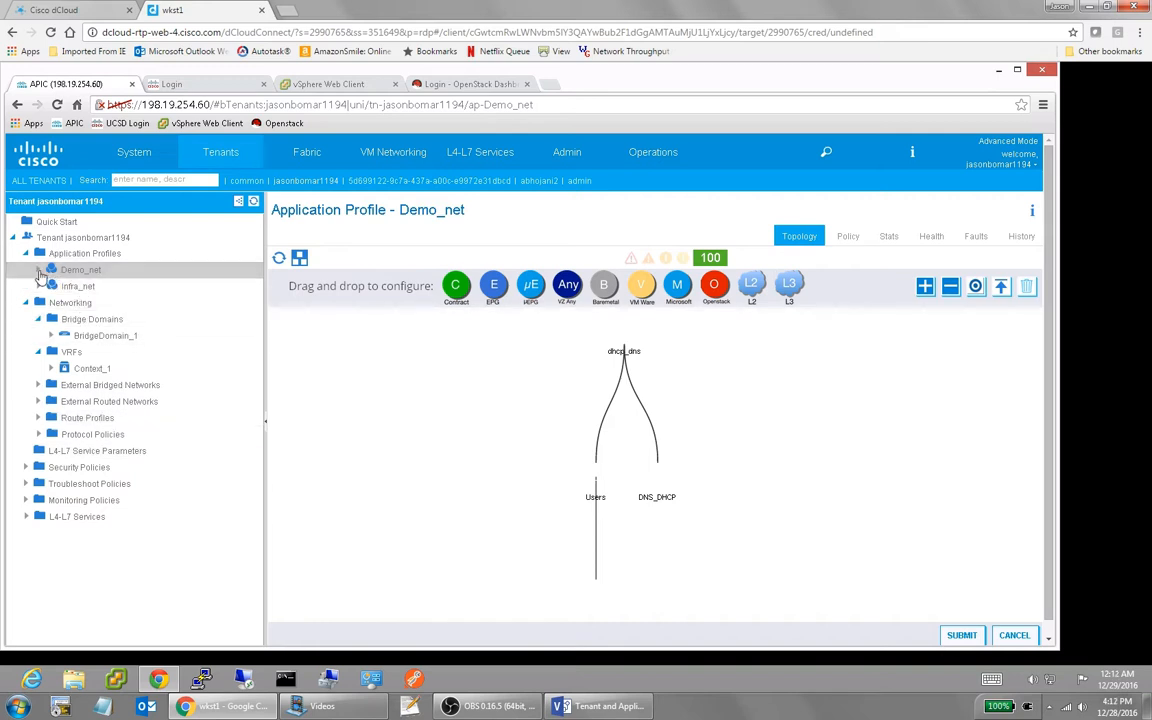
Expand Demo_net to list Application EPGs, uSeg EPGs and L4-L7 Service Parameters.
left_click(40, 270)
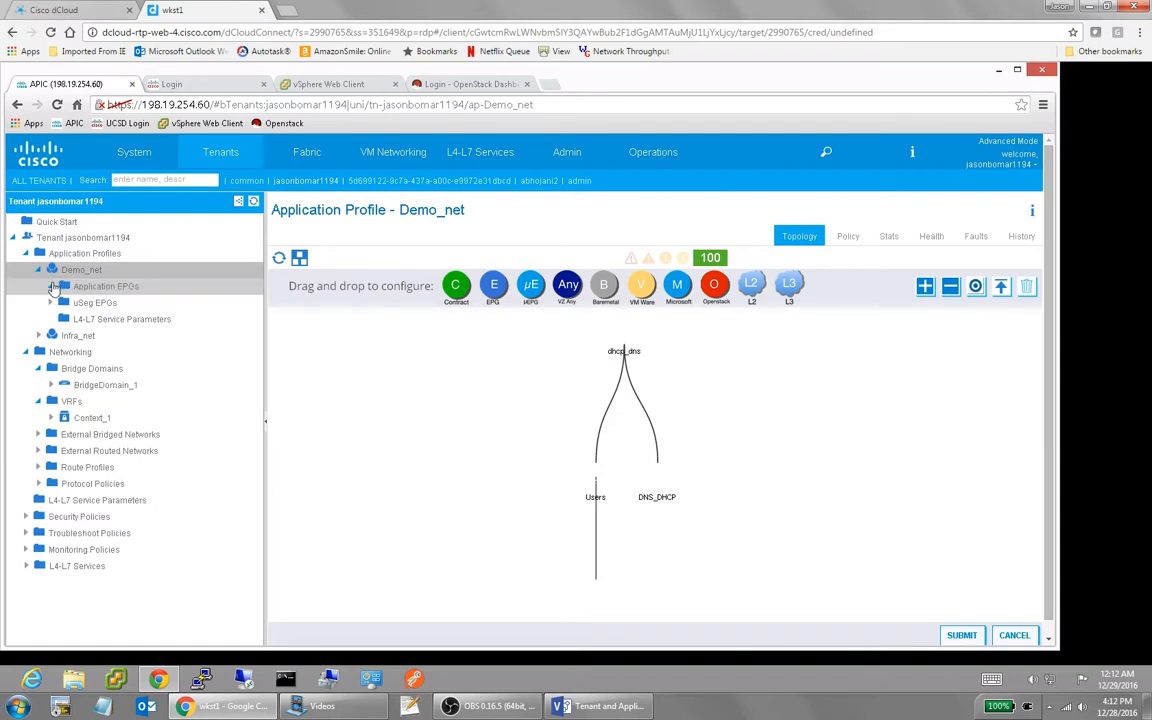
Open the Users EPG's Domains page showing VMM domain VMware/dcloud_avs with immediate deployment.
left_click(52, 286)
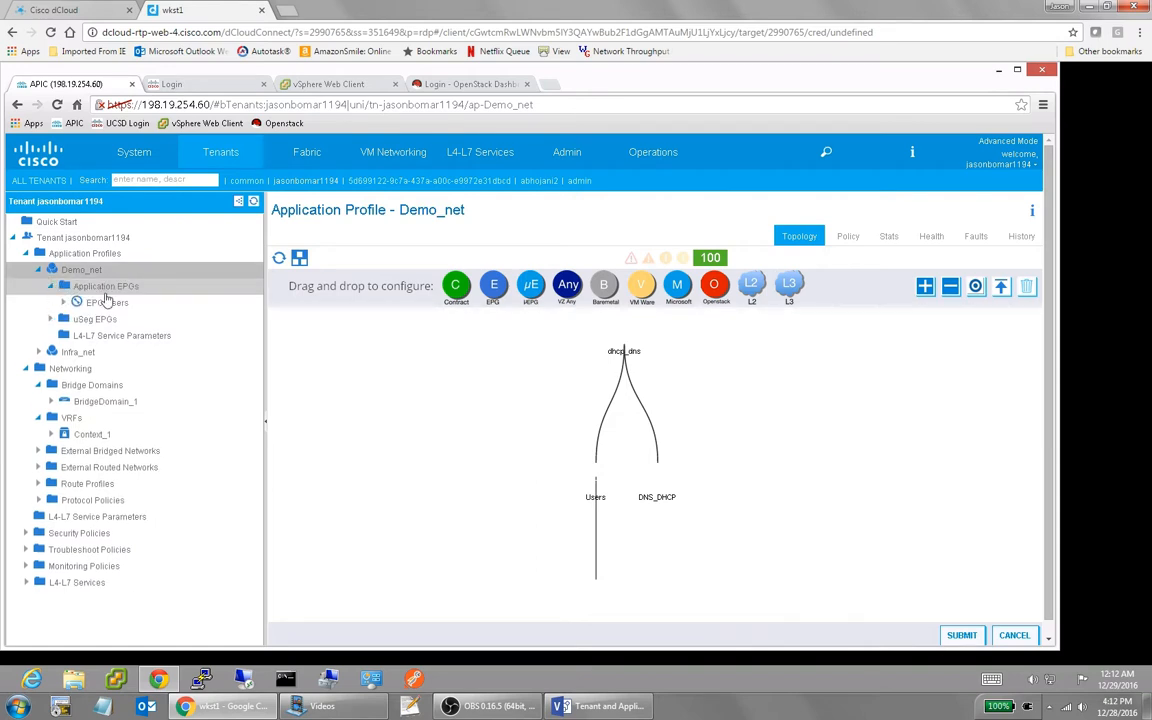
left_click(107, 302)
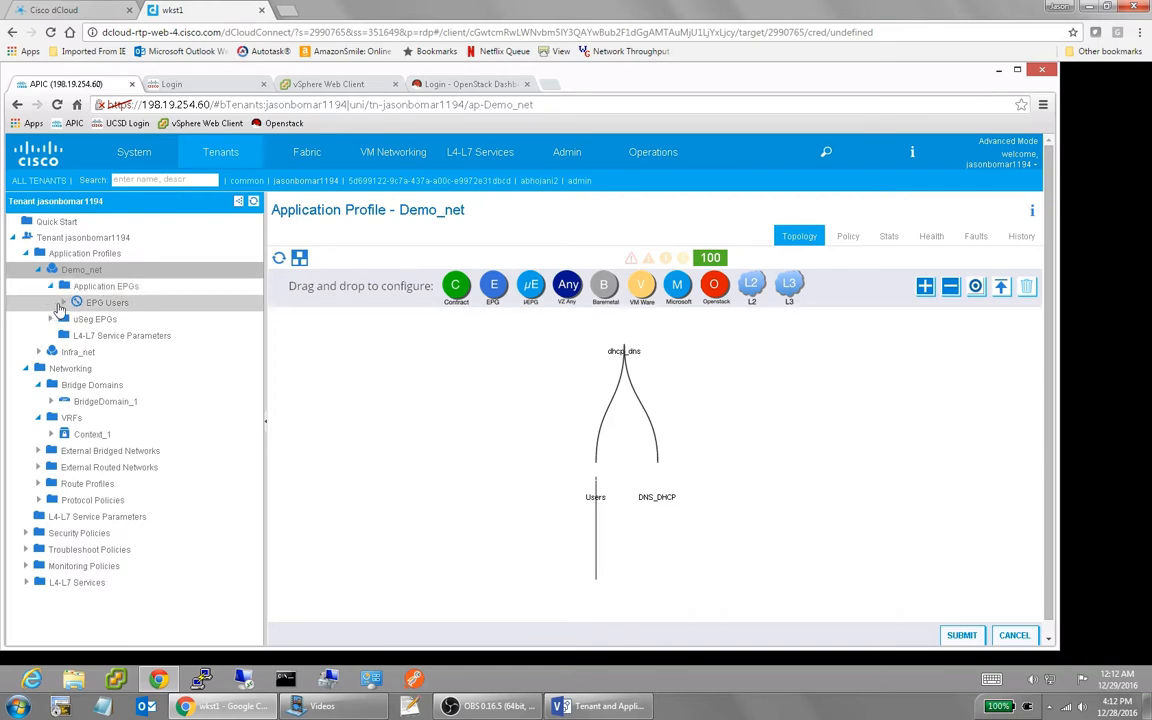
left_click(60, 302)
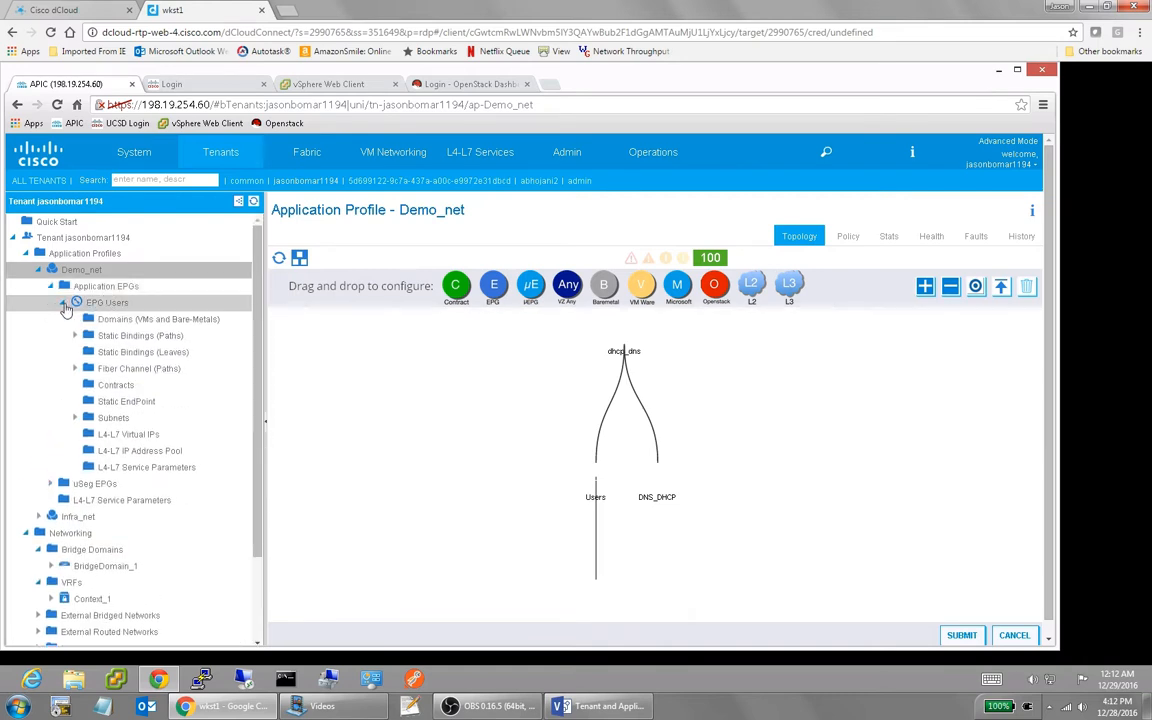
left_click(157, 318)
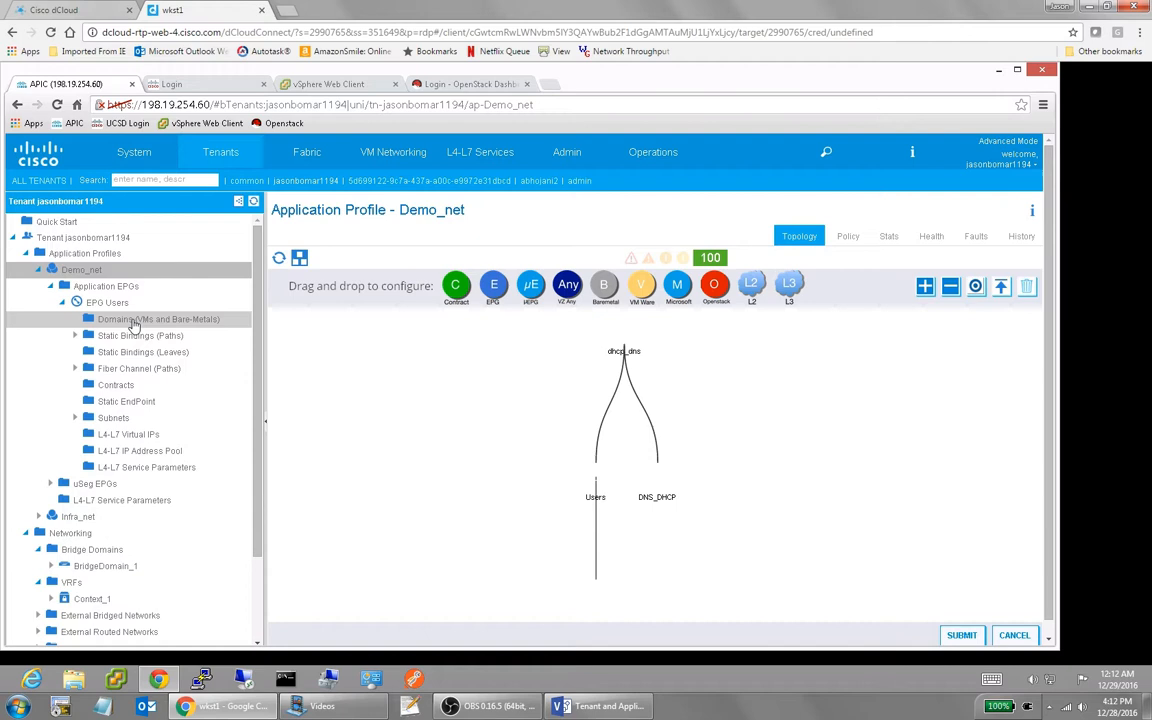
left_click(158, 319)
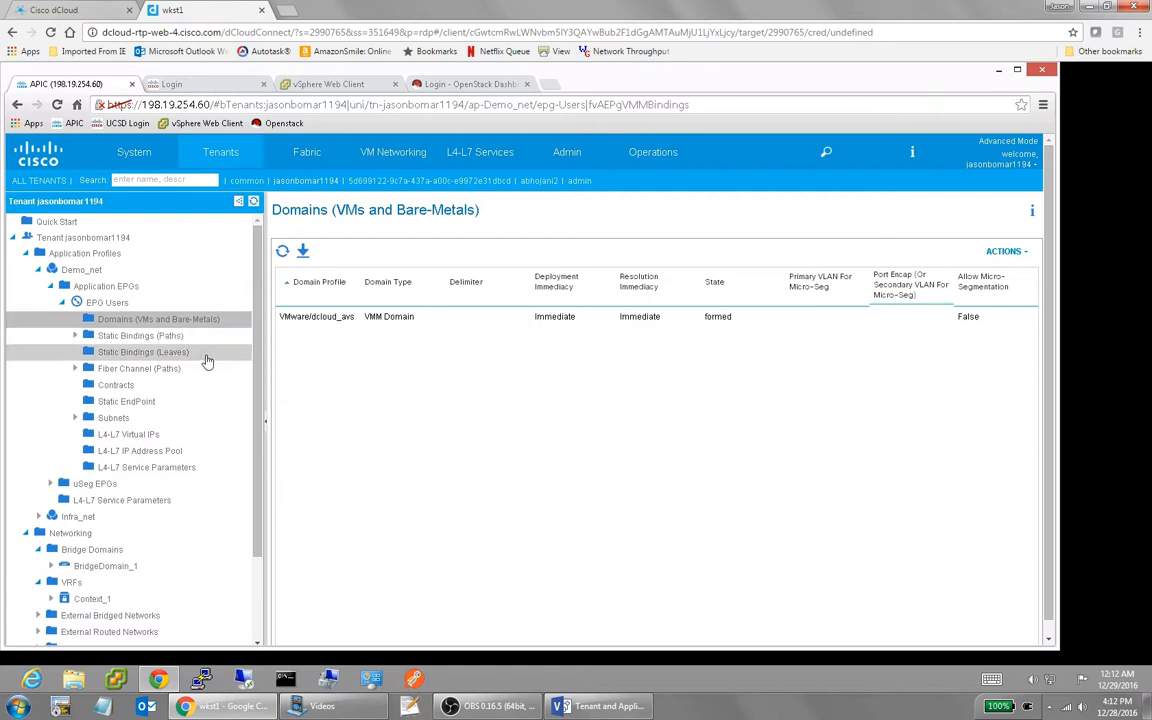
mouse_move(206, 359)
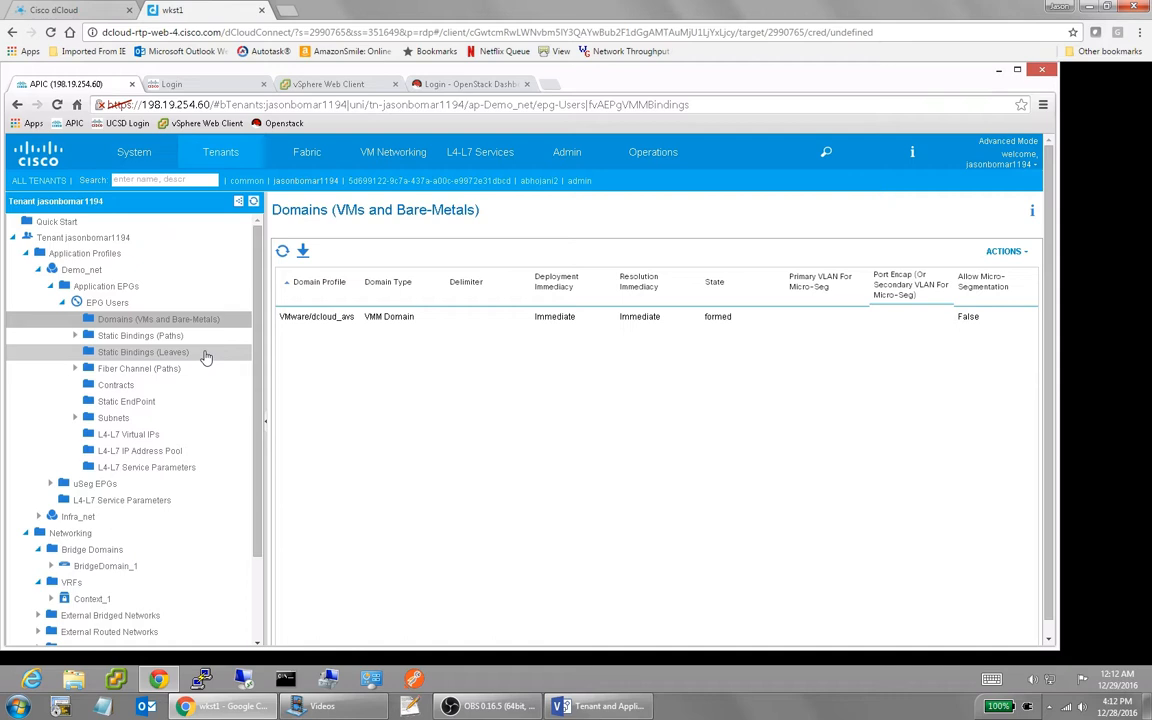
mouse_move(117, 385)
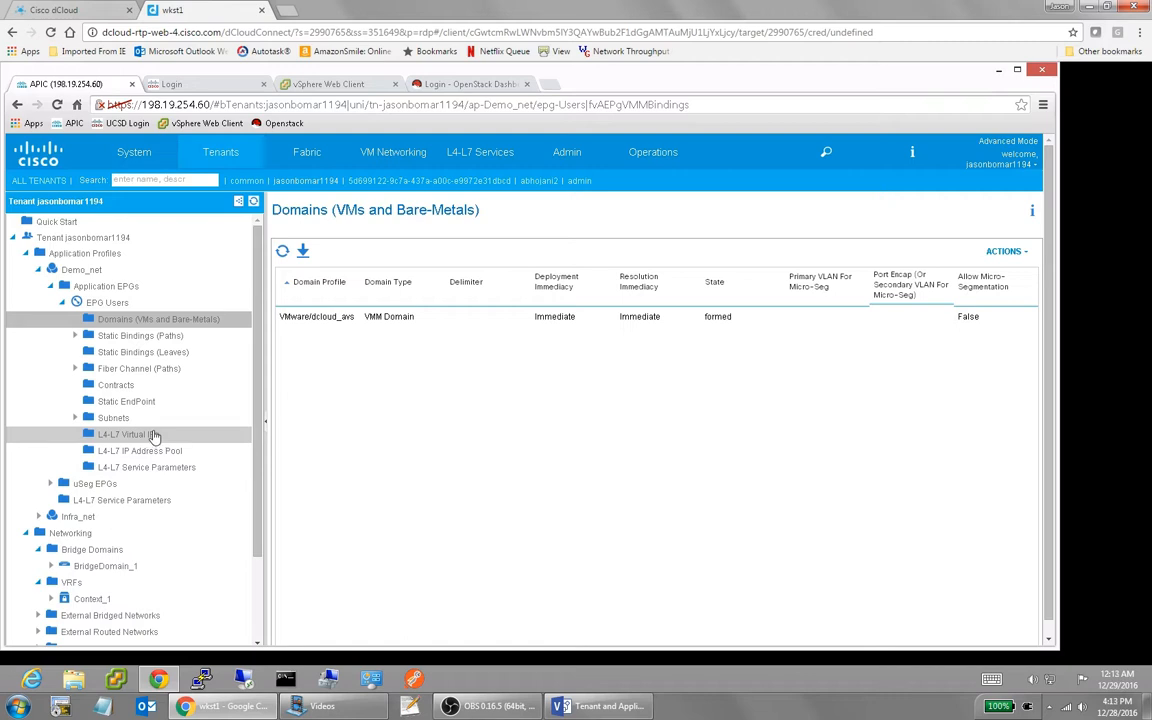
mouse_move(140, 335)
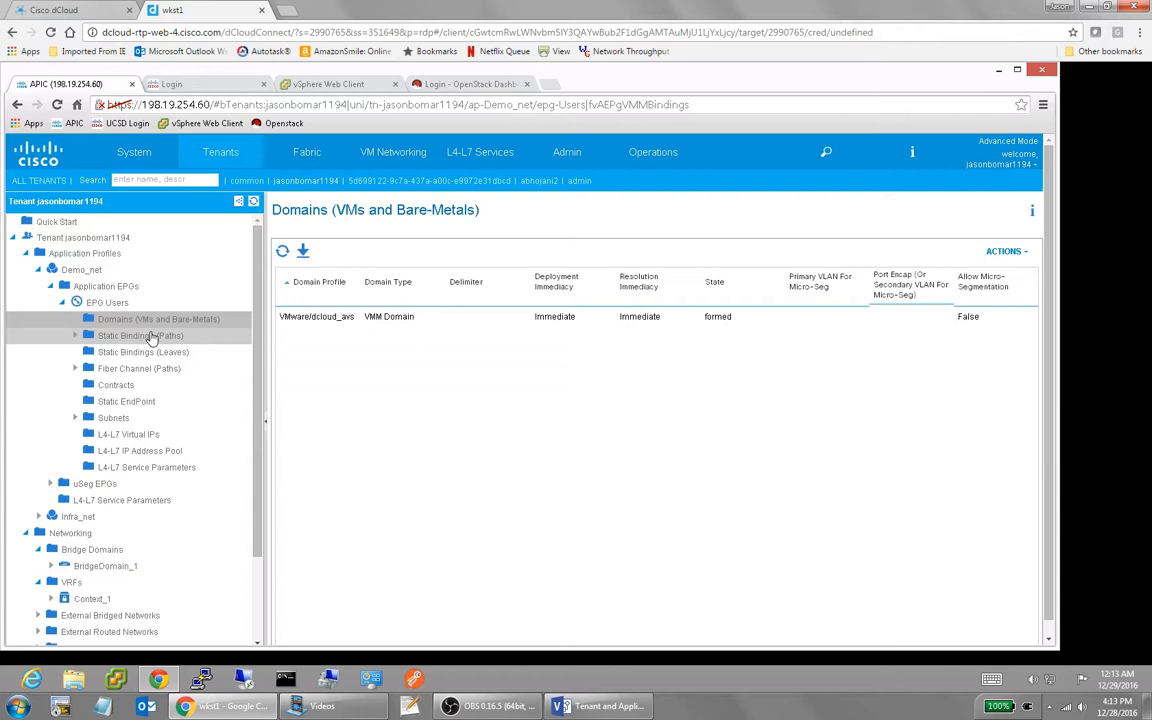